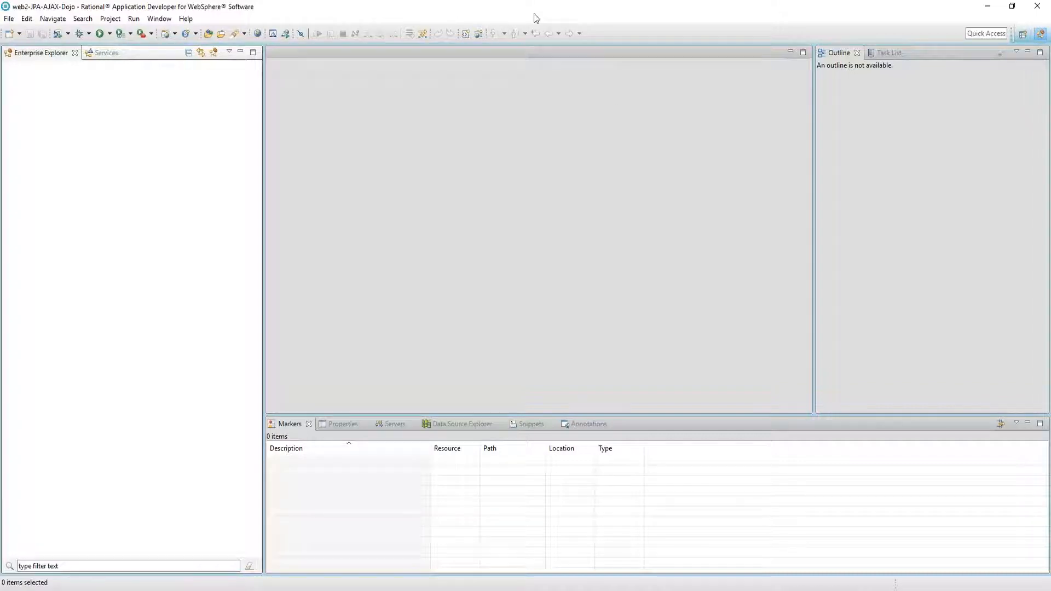
mouse_move(553, 153)
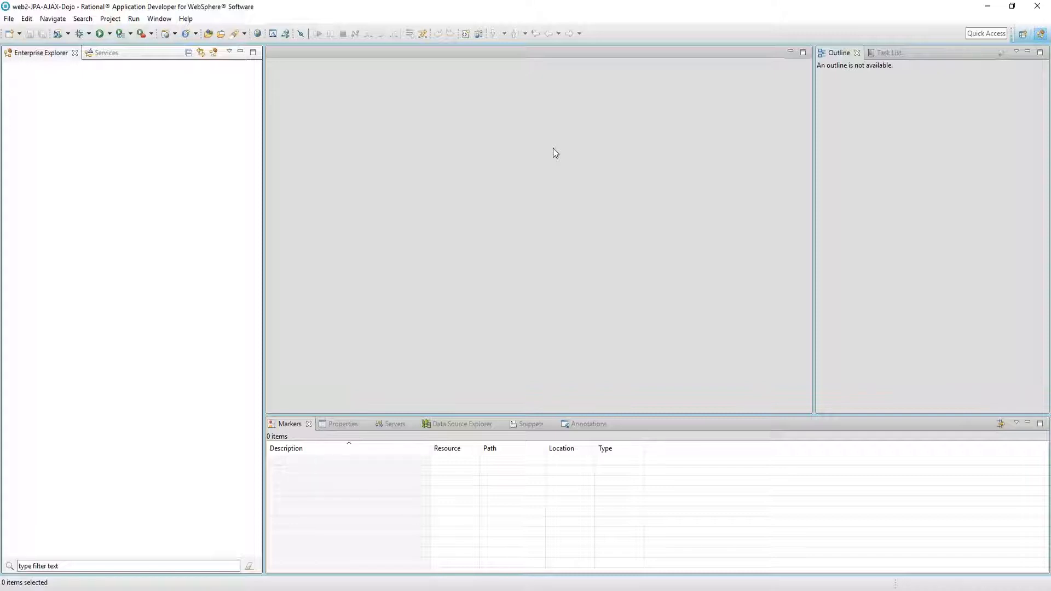
mouse_move(544, 157)
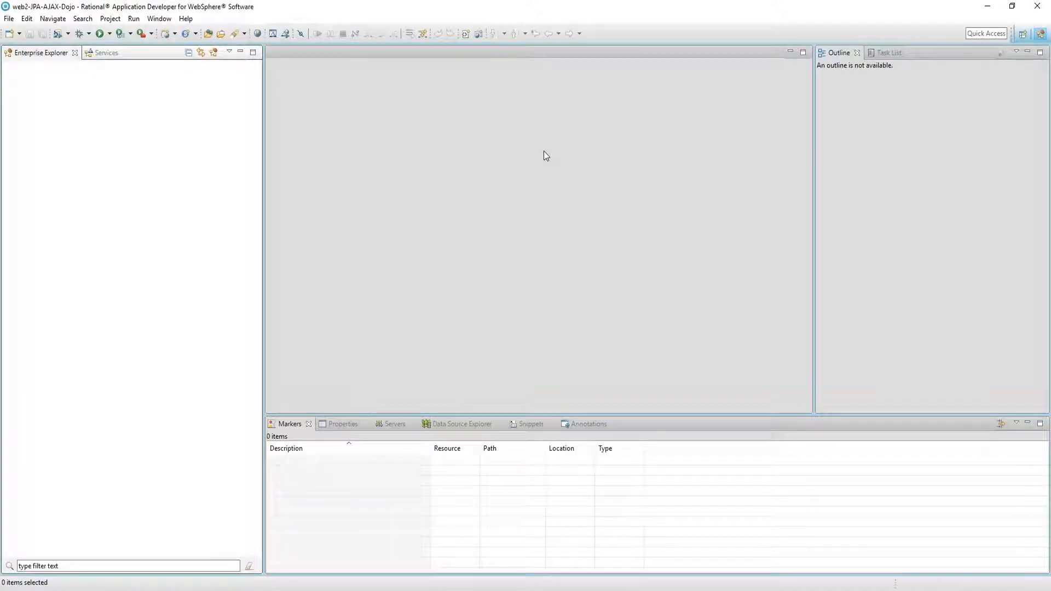
mouse_move(173, 265)
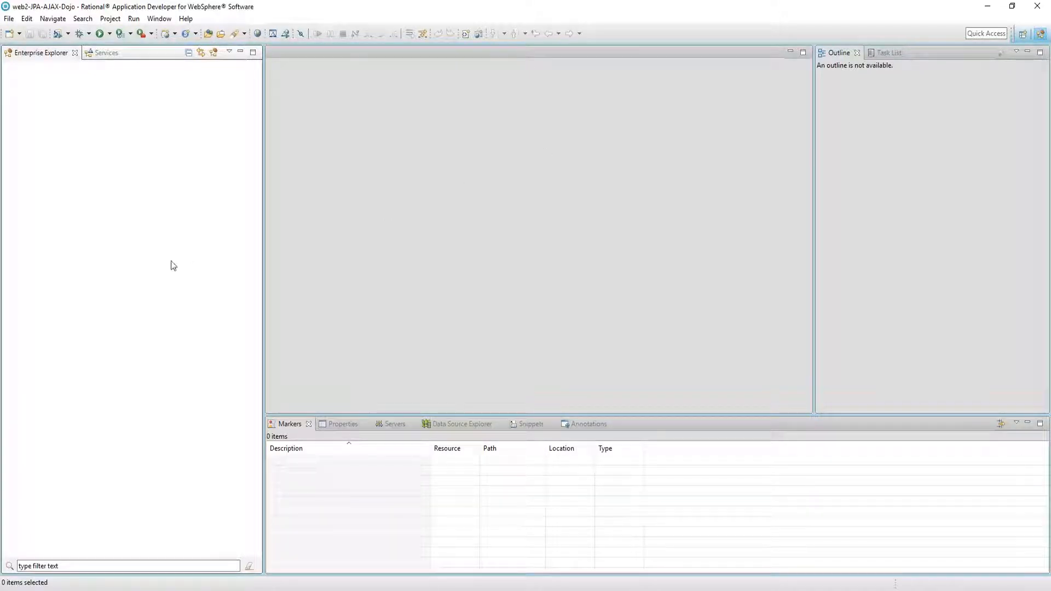
mouse_move(111, 217)
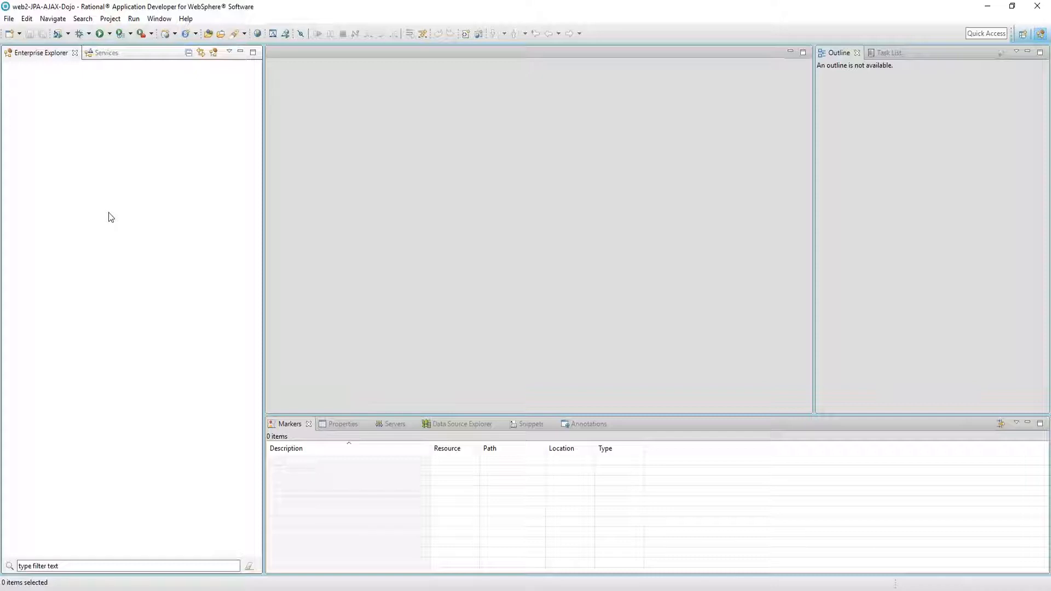
mouse_move(113, 196)
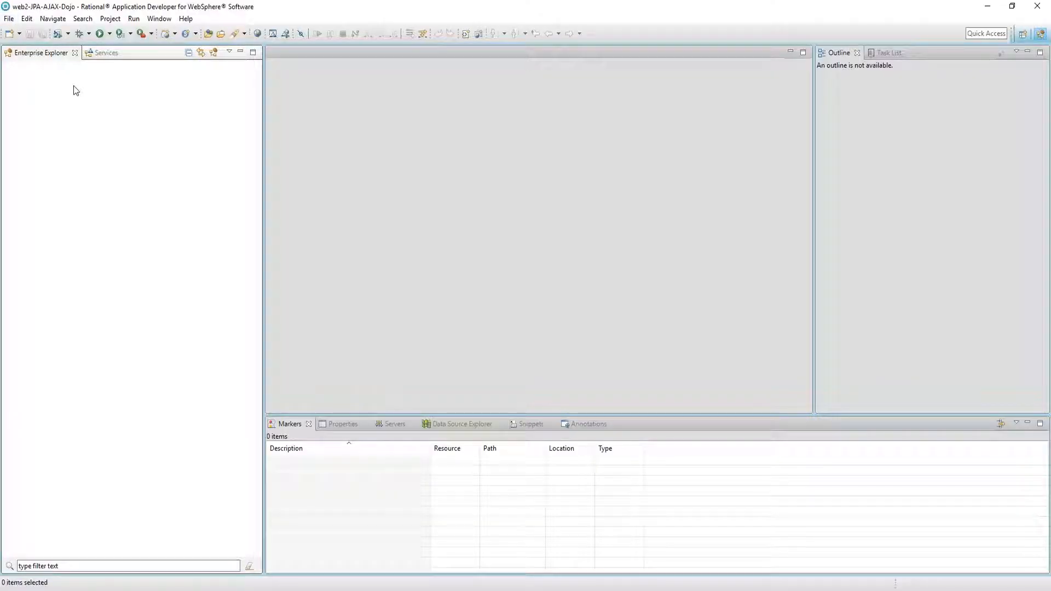
Start a new project from Enterprise Explorer and filter the wizard list with 'Dy'.
right_click(75, 91)
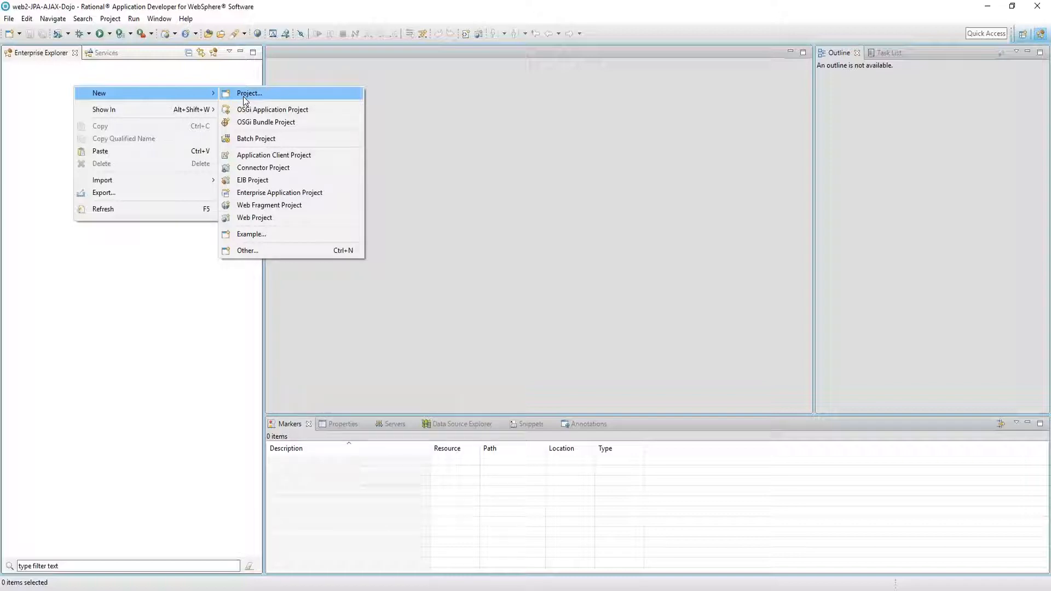
left_click(248, 93)
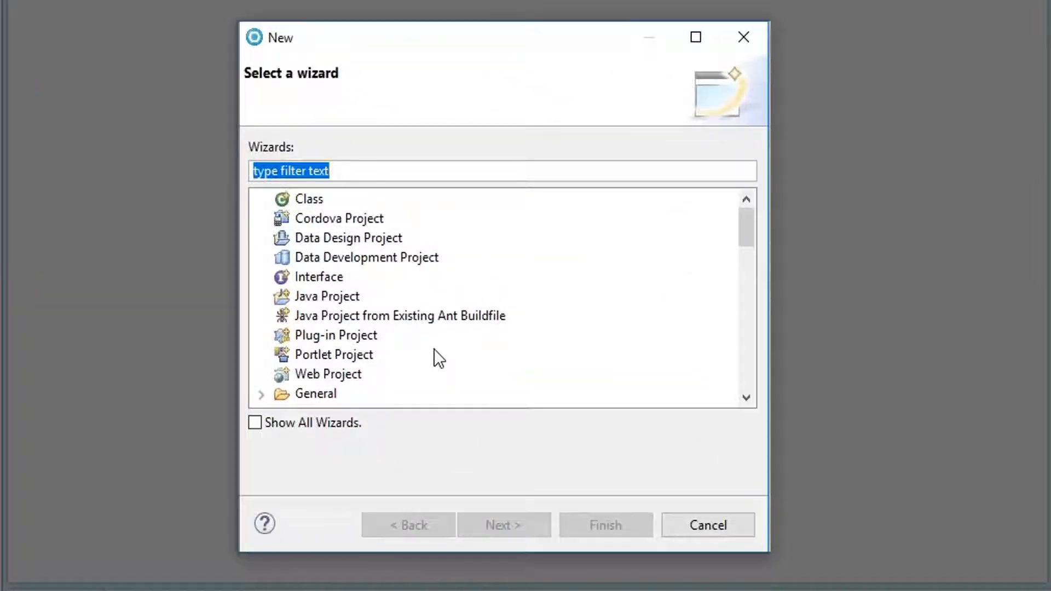
type("D")
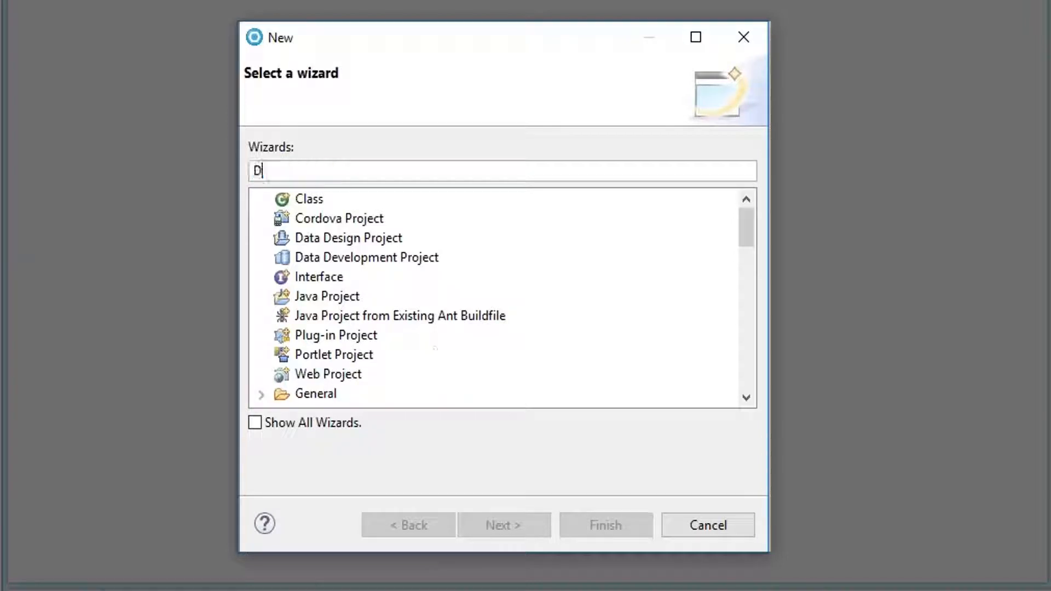
type("y")
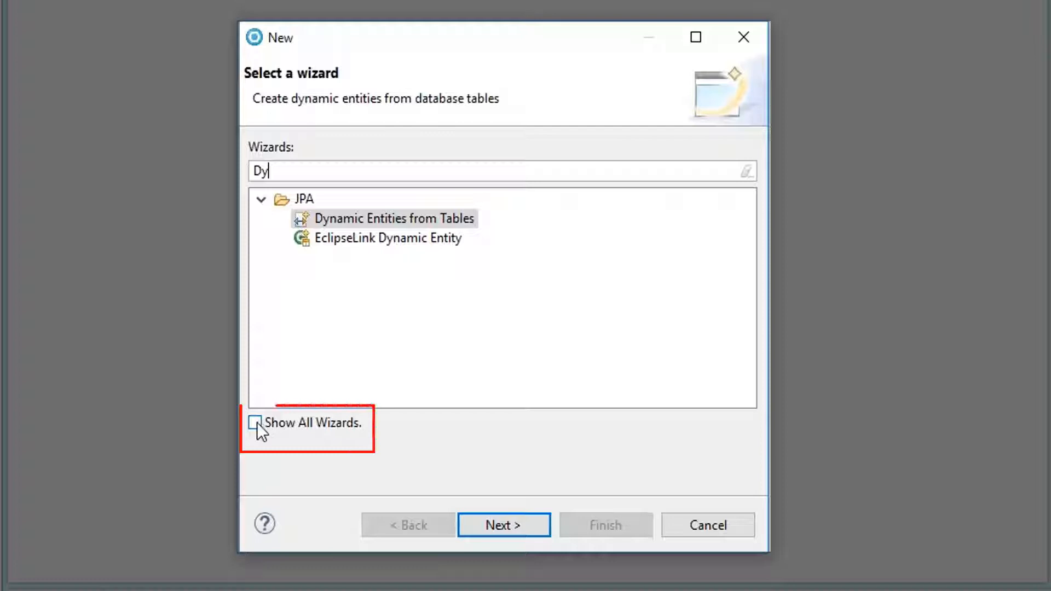
Show all wizards and select Dynamic Web Project under the Web category.
left_click(255, 422)
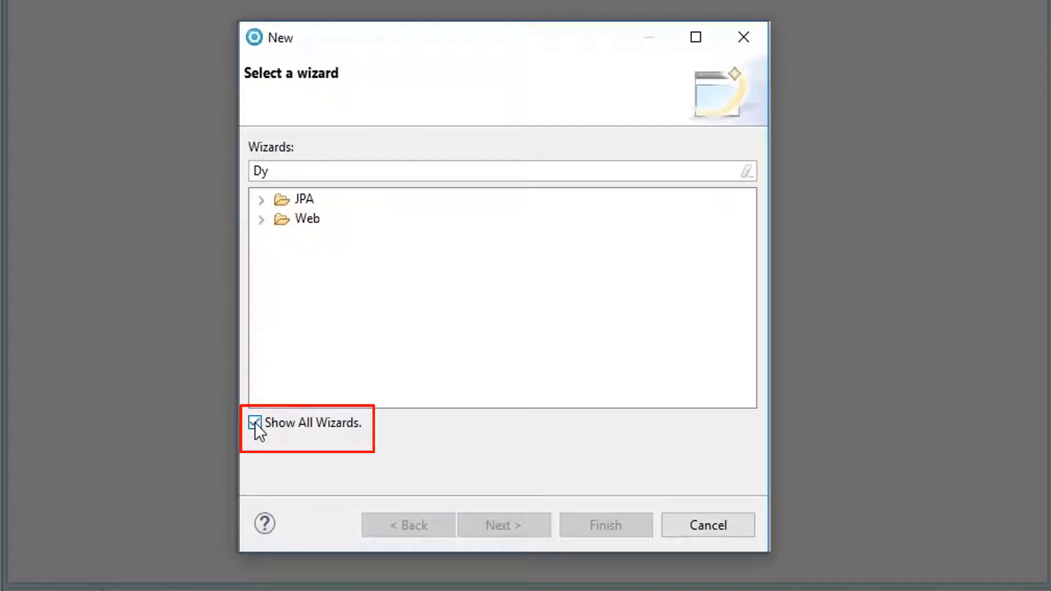
left_click(262, 219)
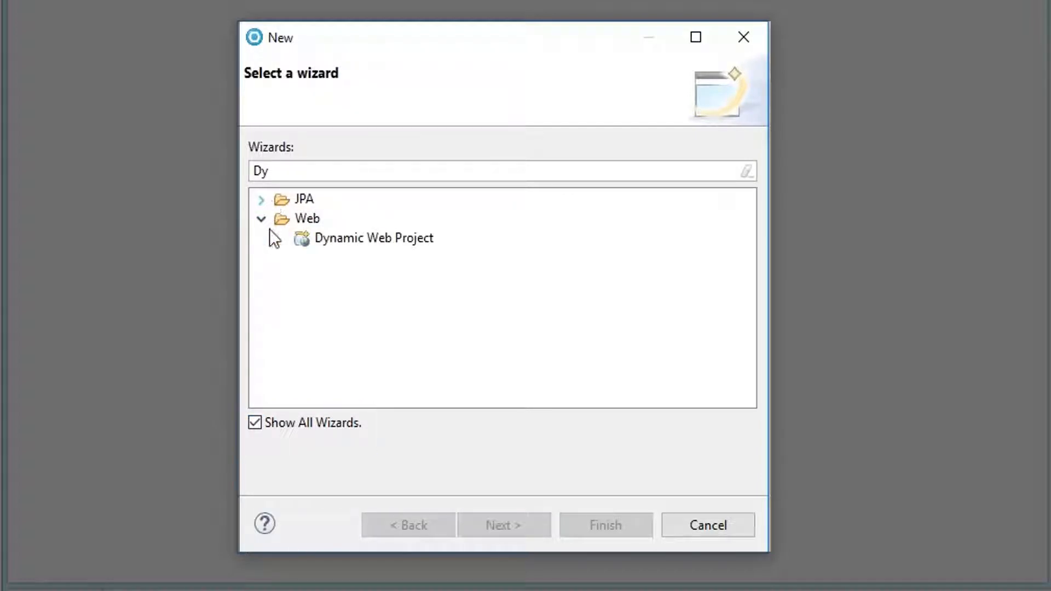
left_click(374, 238)
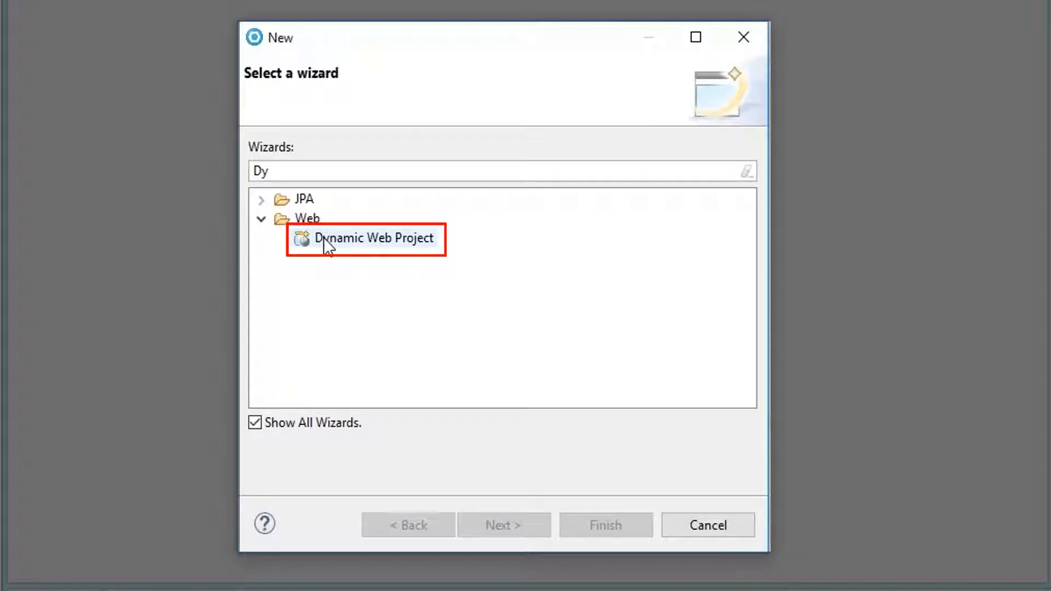
left_click(373, 238)
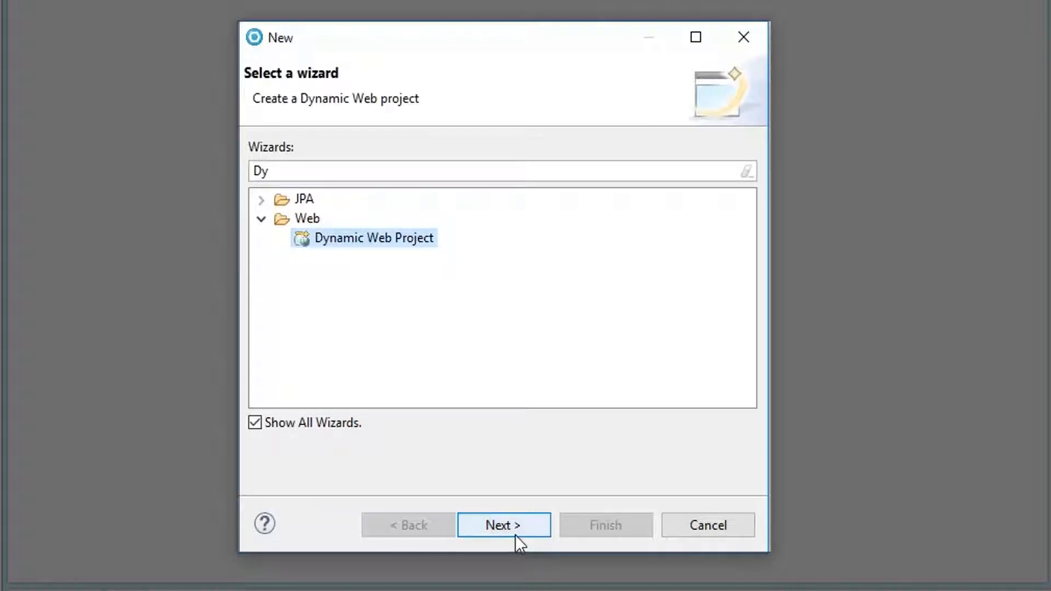
Proceed, confirm enablement of the Dynamic Web Project wizard, and reach its settings page.
left_click(503, 525)
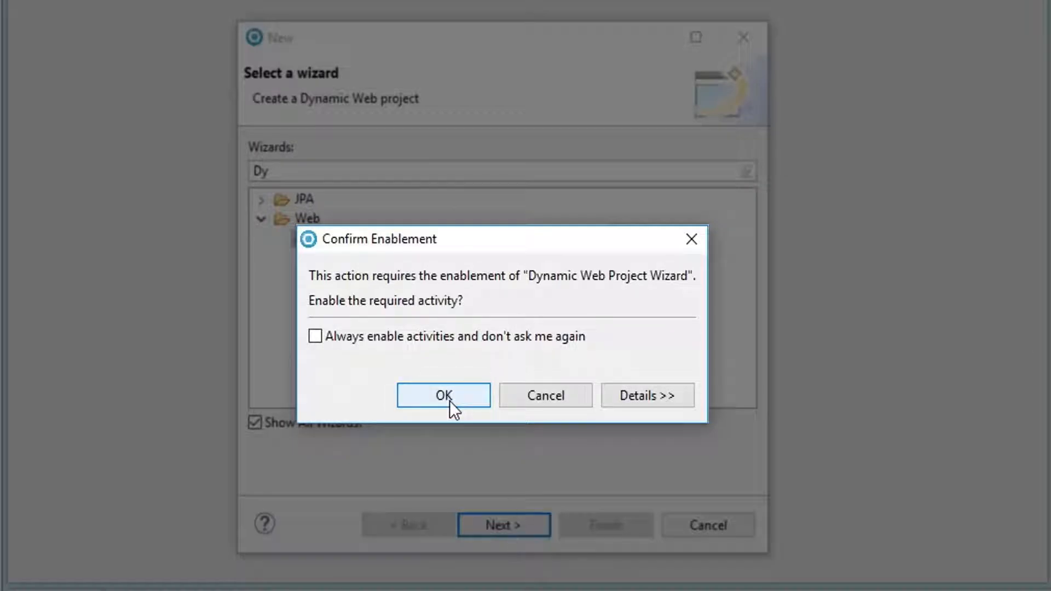
left_click(442, 395)
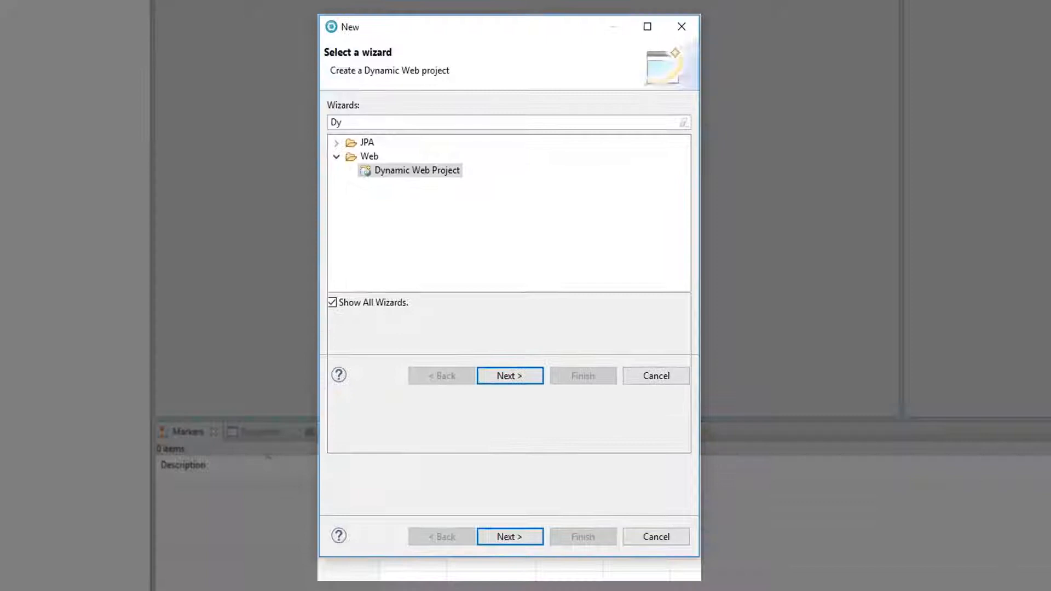
left_click(509, 375)
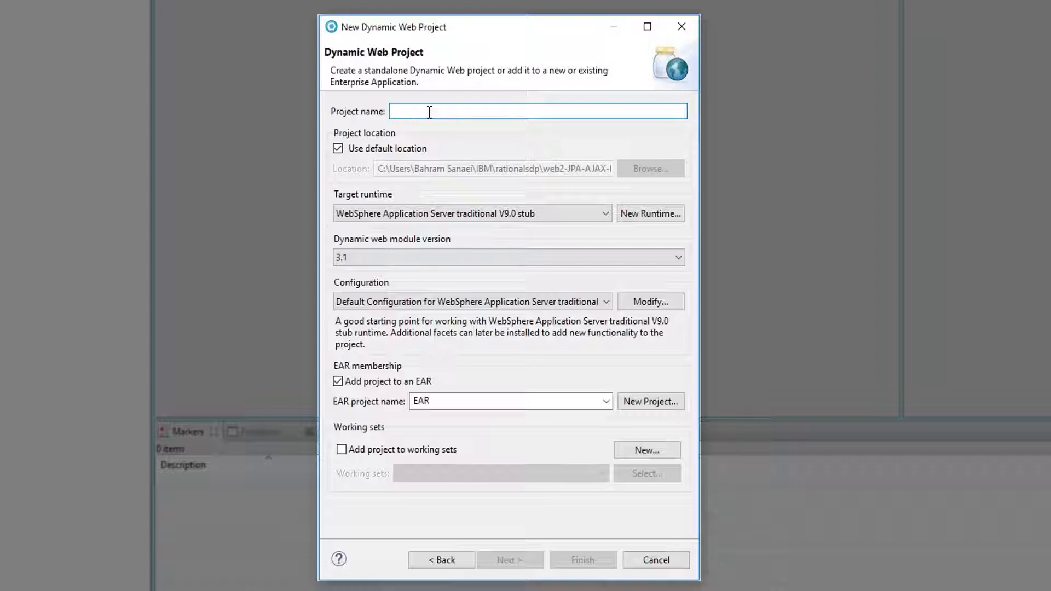
Name the project MyWebProject and target the WebSphere traditional V8.5 stub runtime.
type("MyWeb")
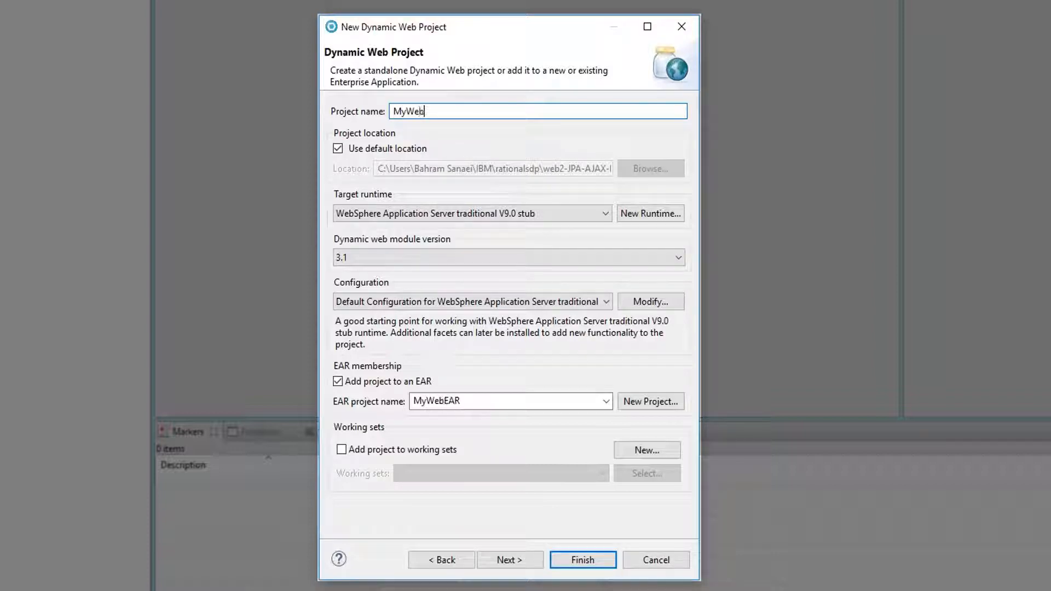
type("Proj")
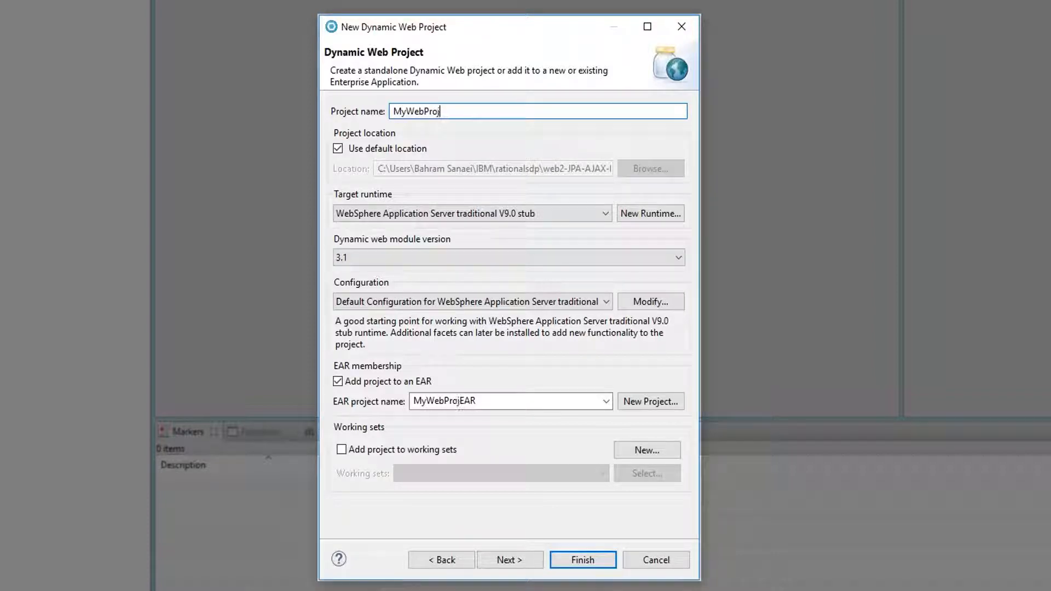
type("ect")
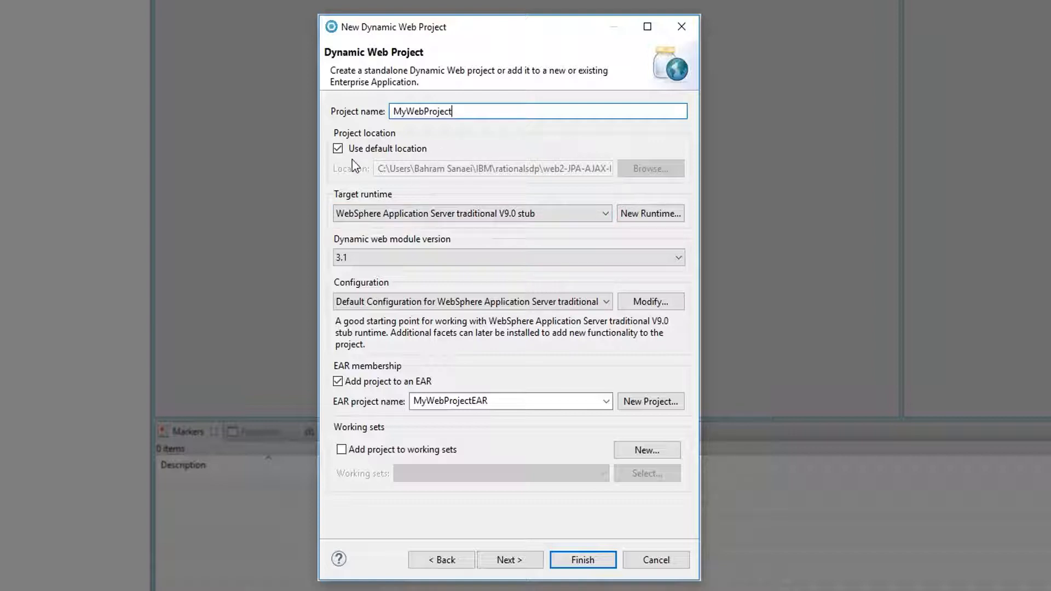
left_click(470, 214)
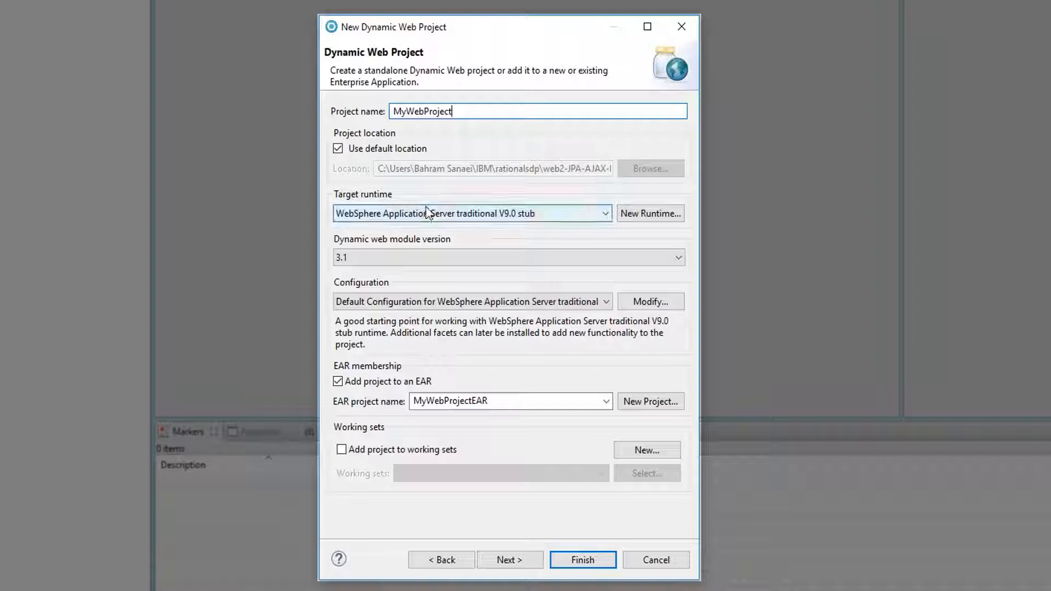
mouse_move(606, 221)
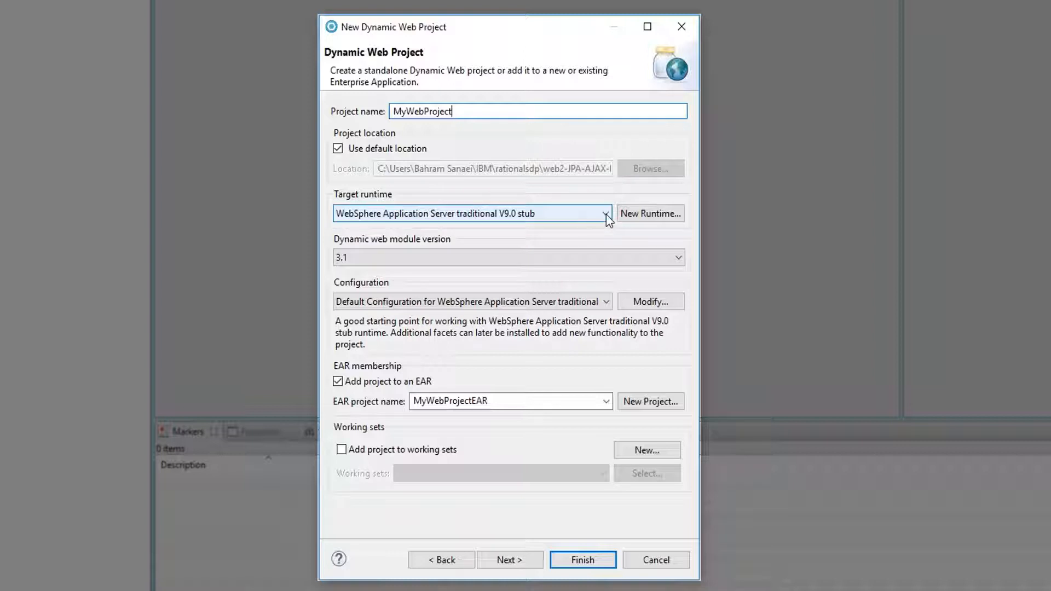
left_click(604, 213)
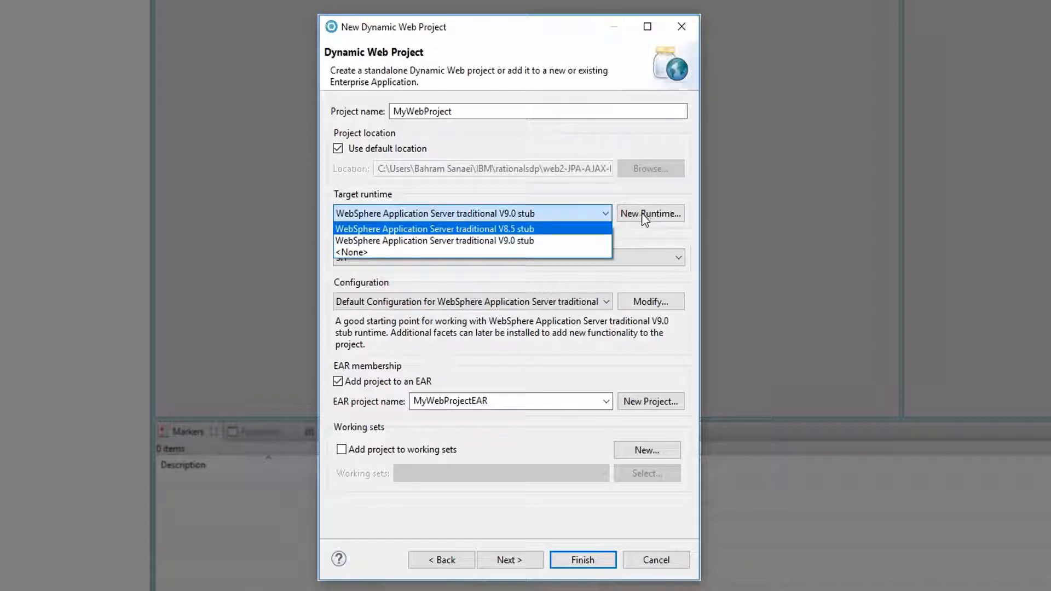
mouse_move(543, 238)
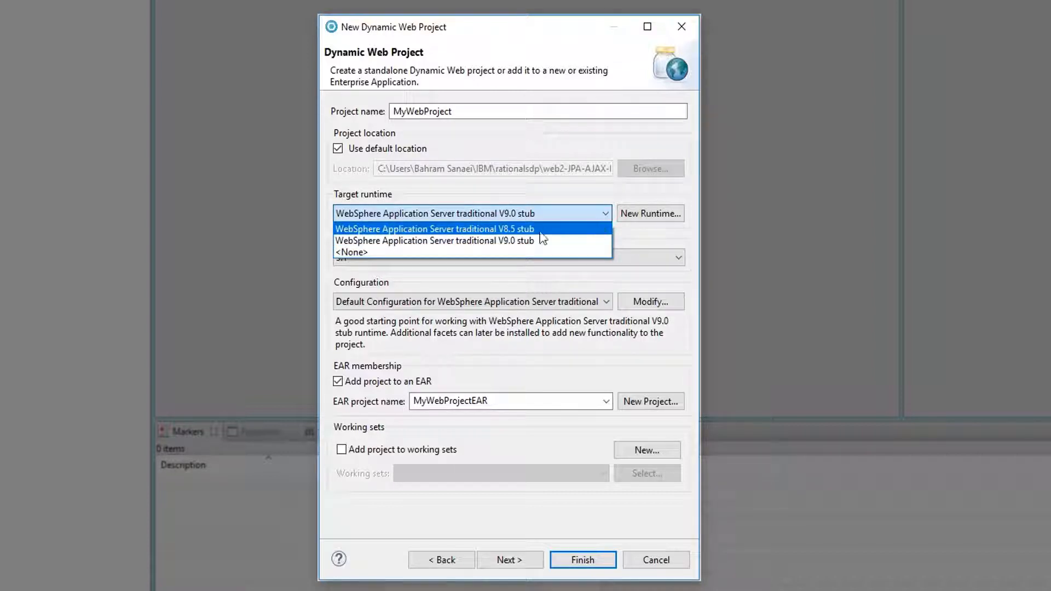
left_click(434, 229)
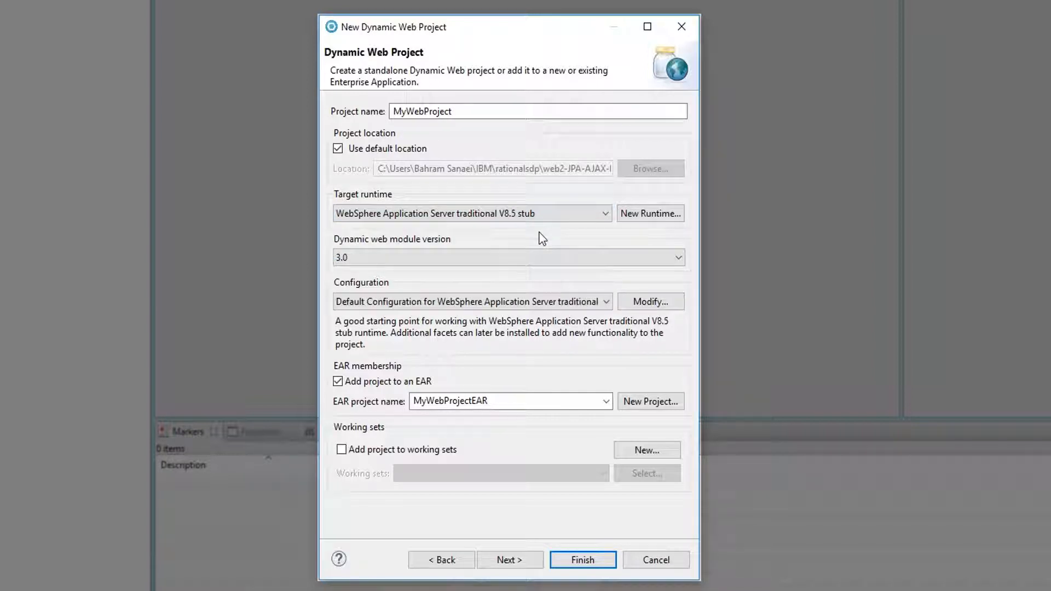
Set dynamic web module version 2.5 and finish, creating the project with MyWebProjectEAR.
left_click(508, 258)
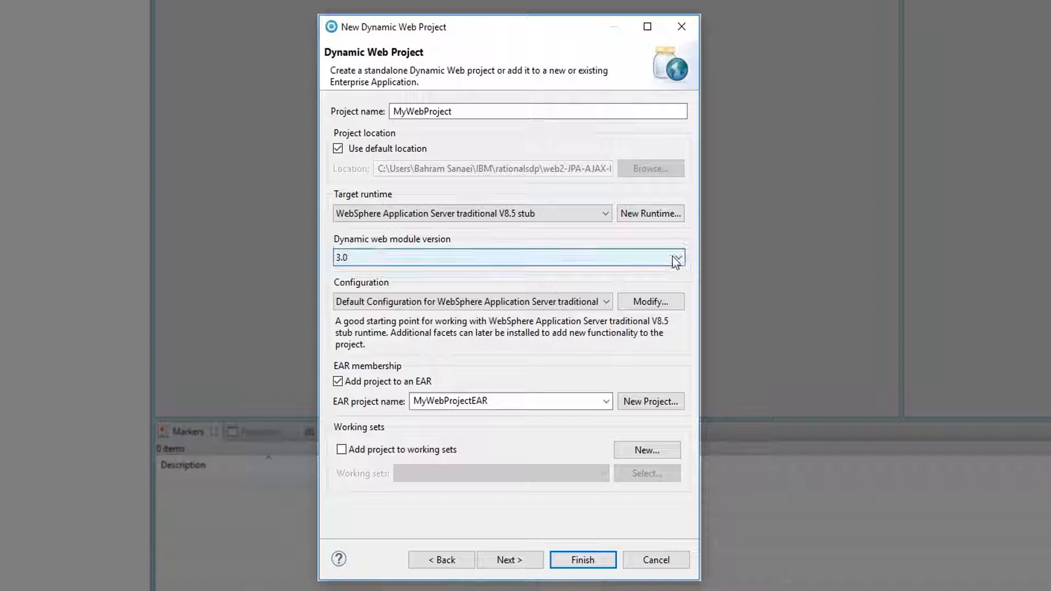
left_click(676, 257)
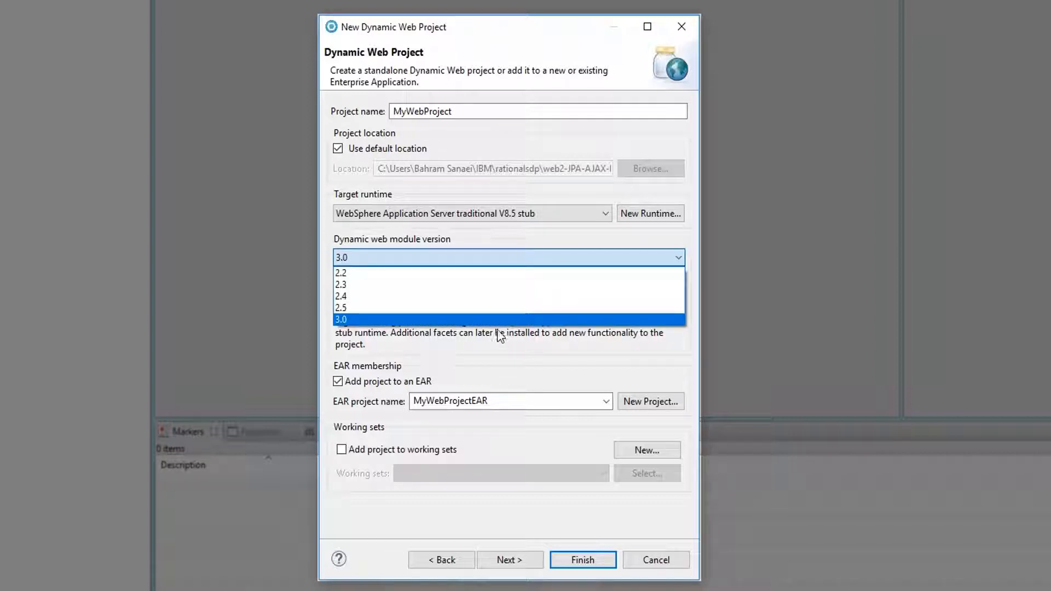
left_click(342, 307)
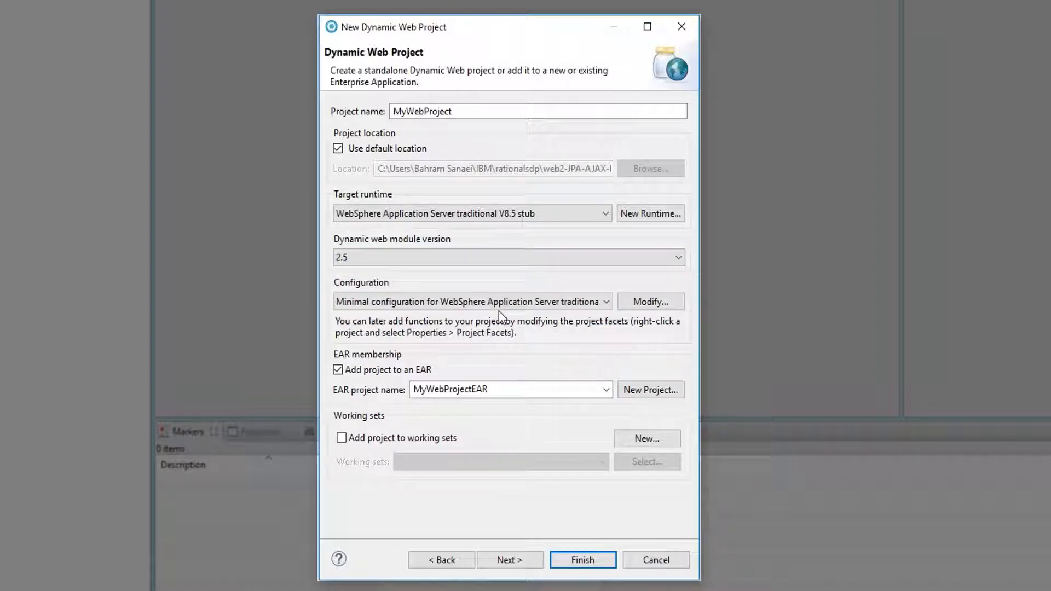
mouse_move(510, 503)
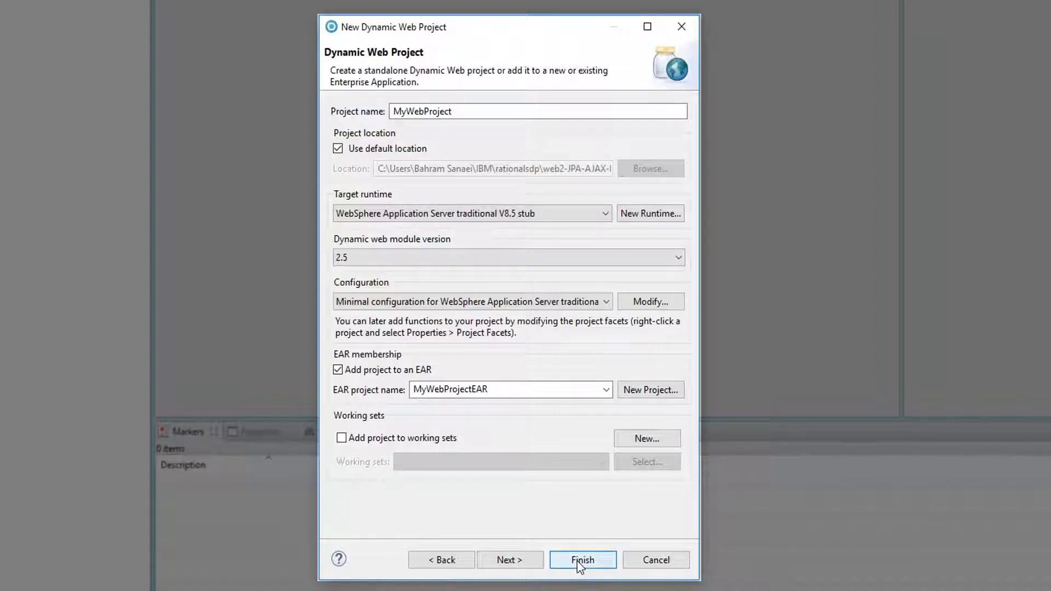
left_click(581, 559)
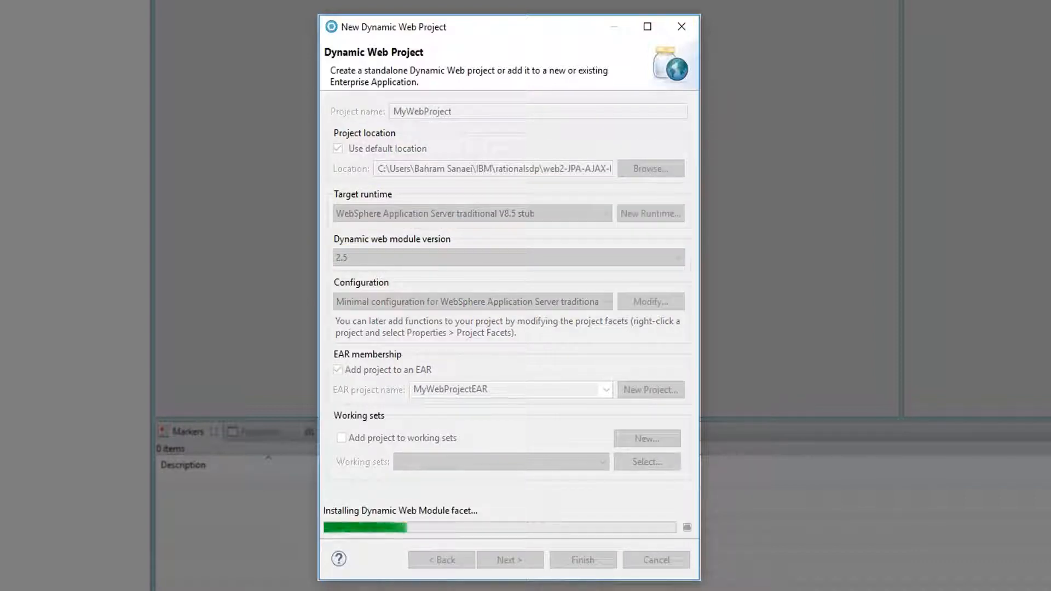
Let facet installation complete and accept opening the associated web perspective.
left_click(581, 559)
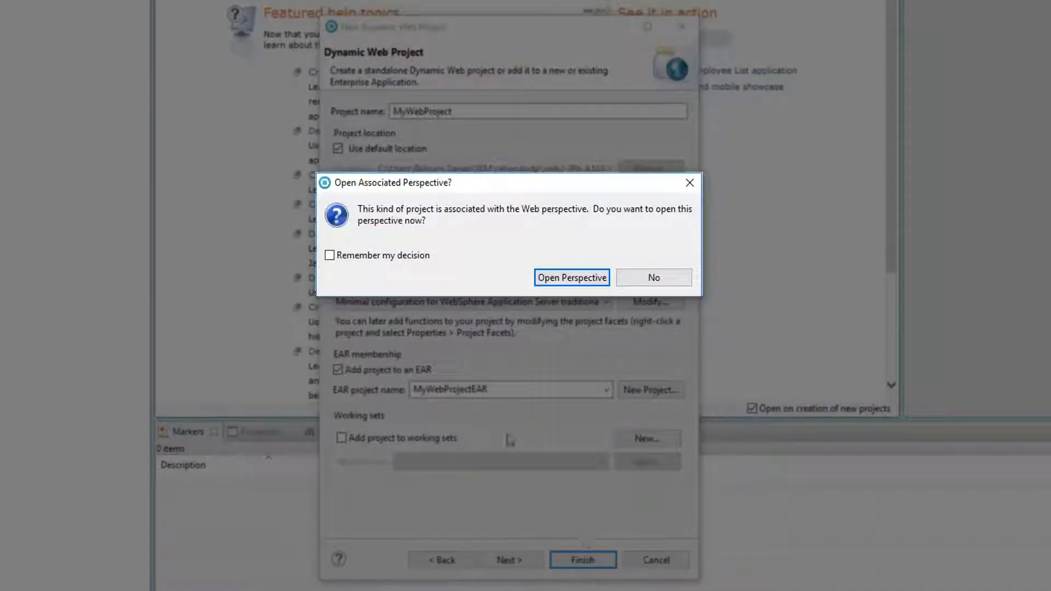
mouse_move(423, 250)
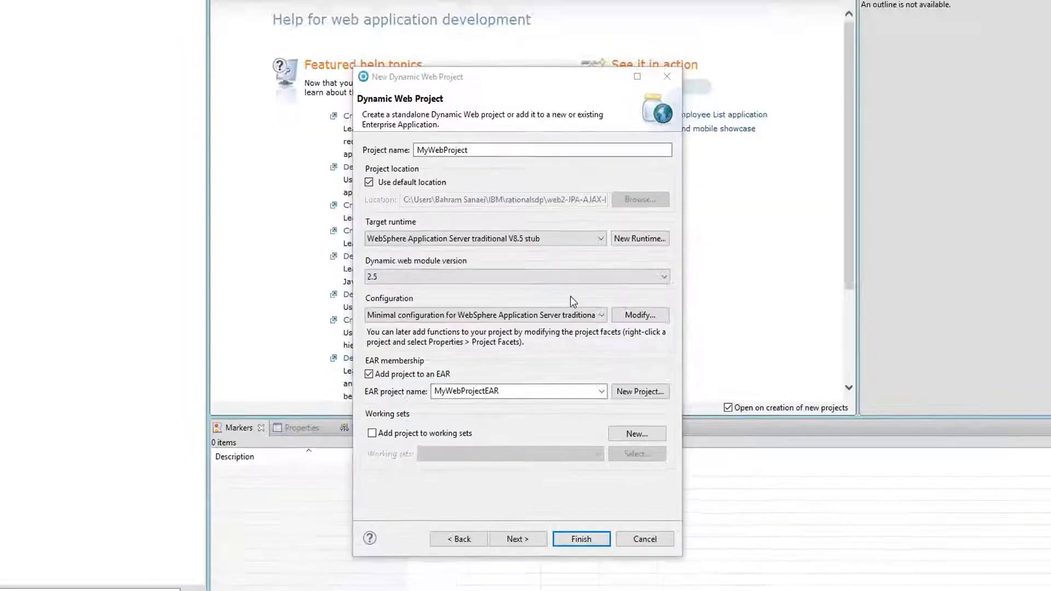
left_click(581, 539)
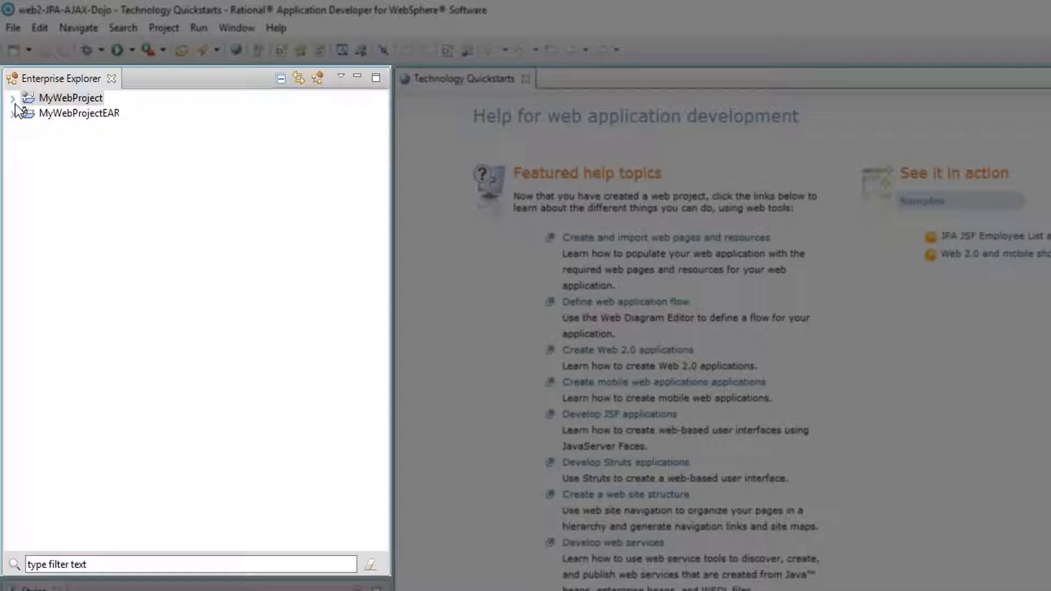
Expand MyWebProject, MyWebProjectEAR, WebContent, META-INF, WEB-INF and Java Resources to show MANIFEST.MF and web.xml.
left_click(13, 98)
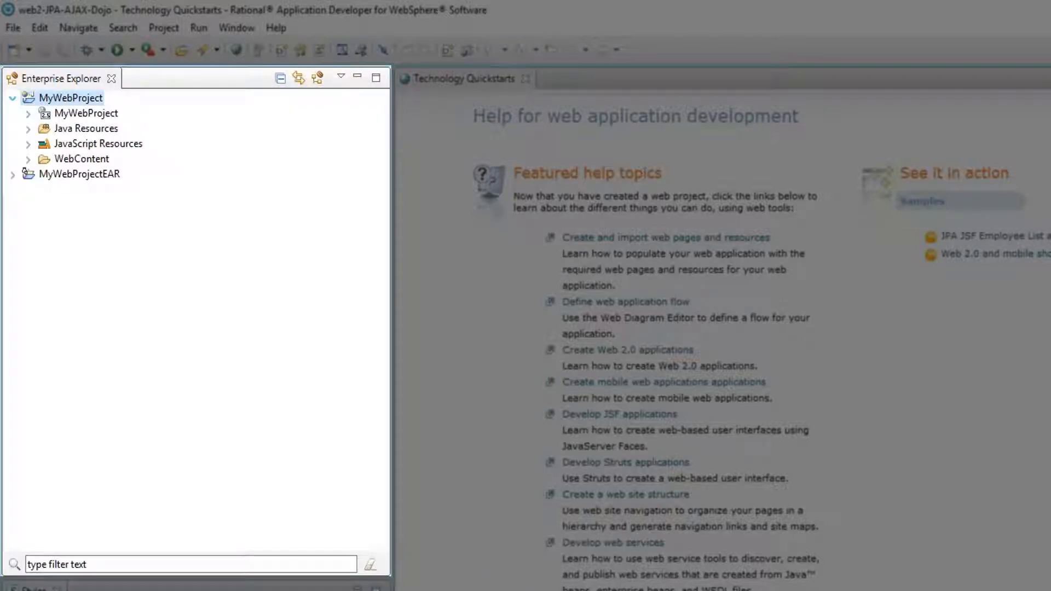
left_click(71, 97)
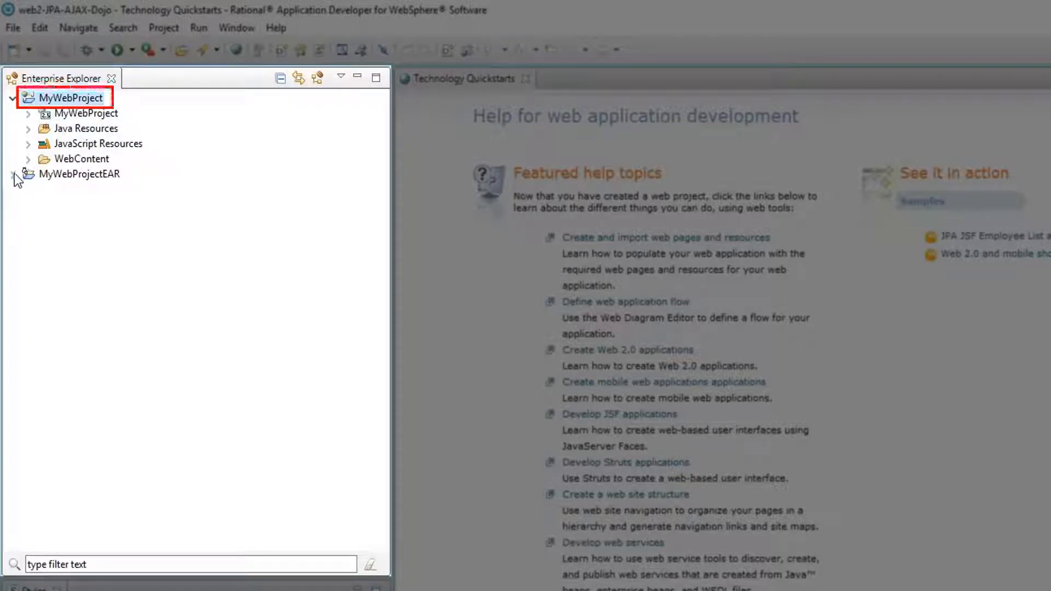
left_click(15, 181)
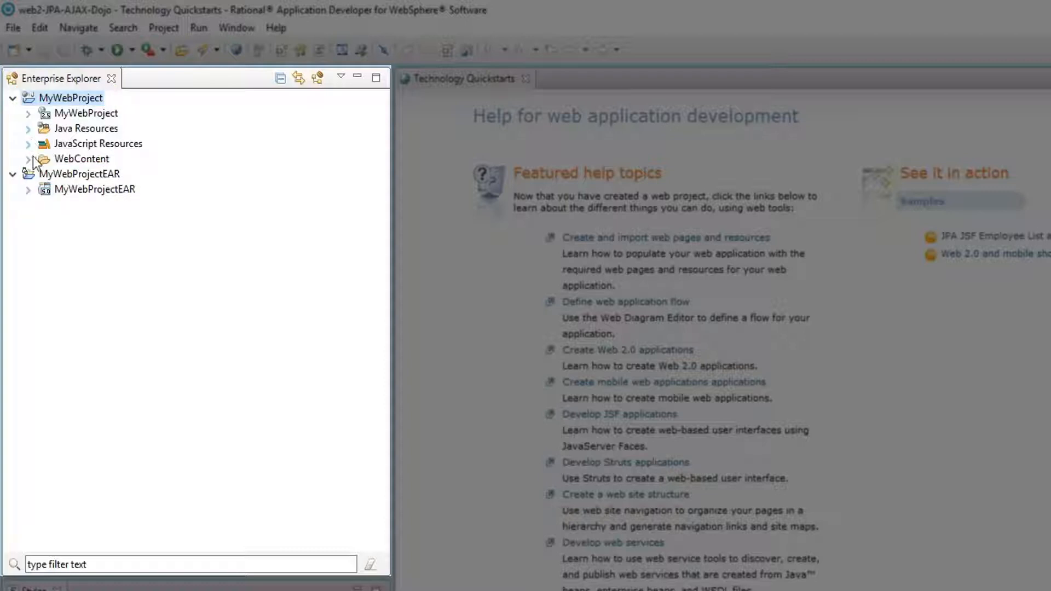
left_click(29, 158)
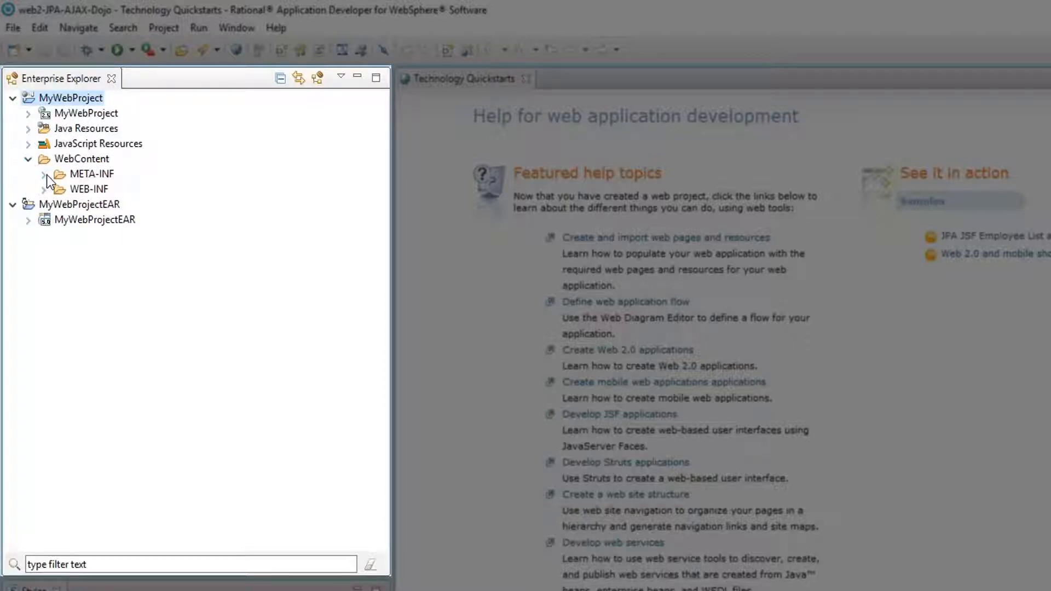
left_click(43, 174)
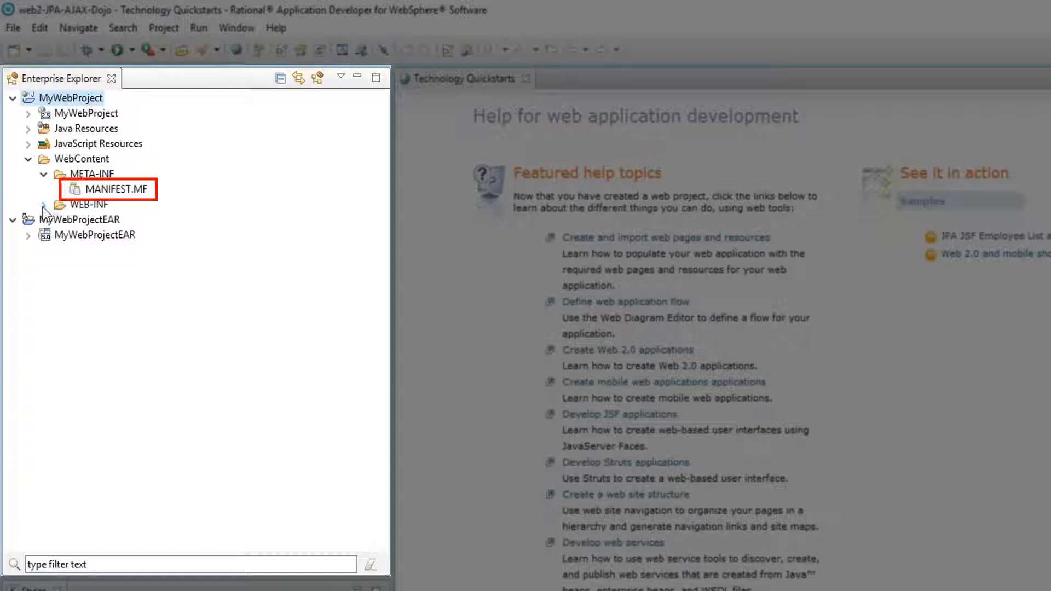
left_click(42, 205)
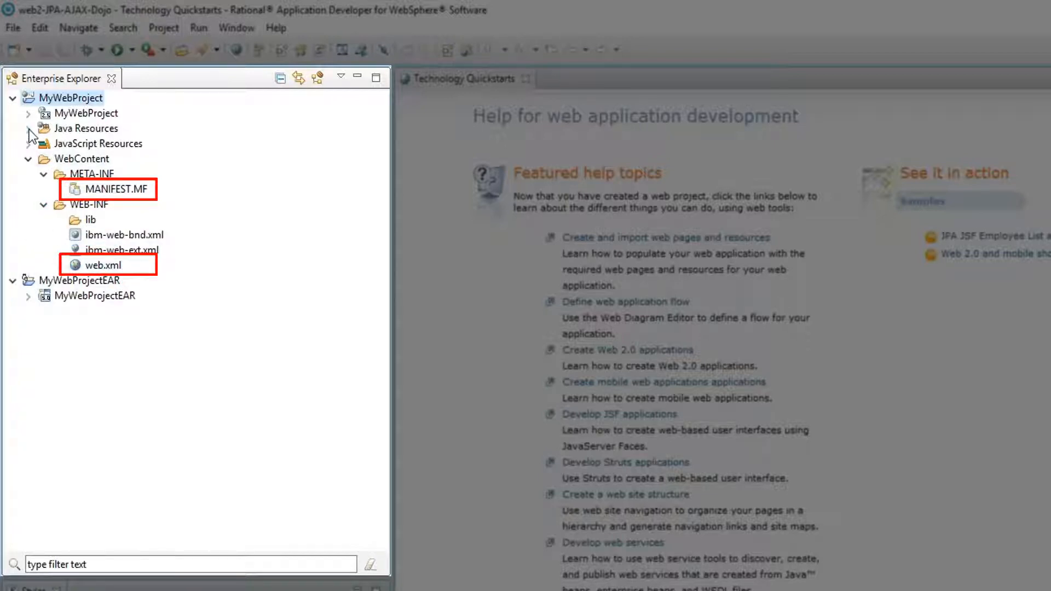
left_click(28, 128)
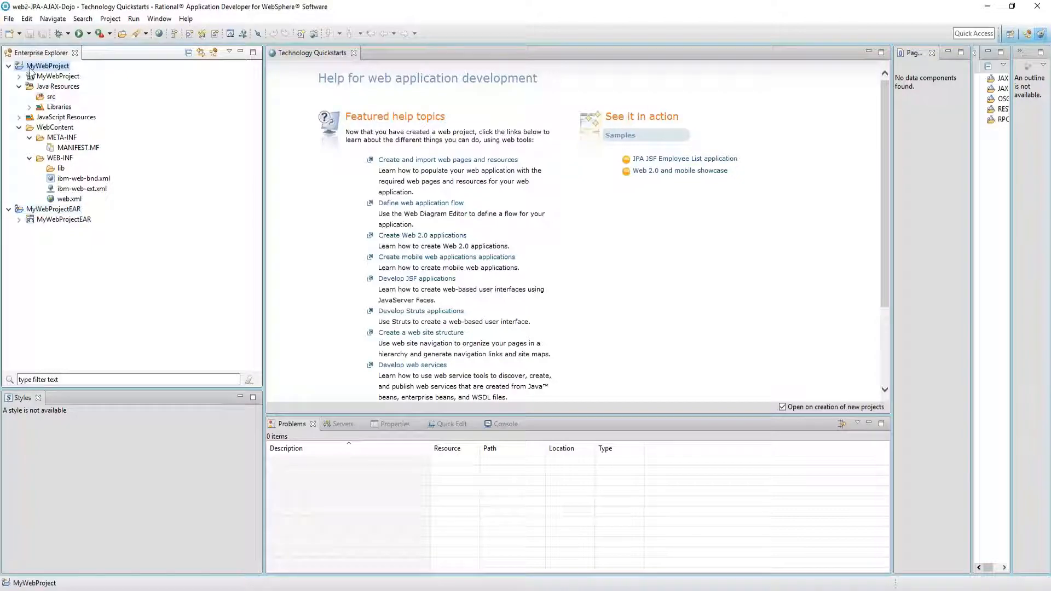
Bring up MyWebProject's properties on the Project Facets page.
right_click(48, 66)
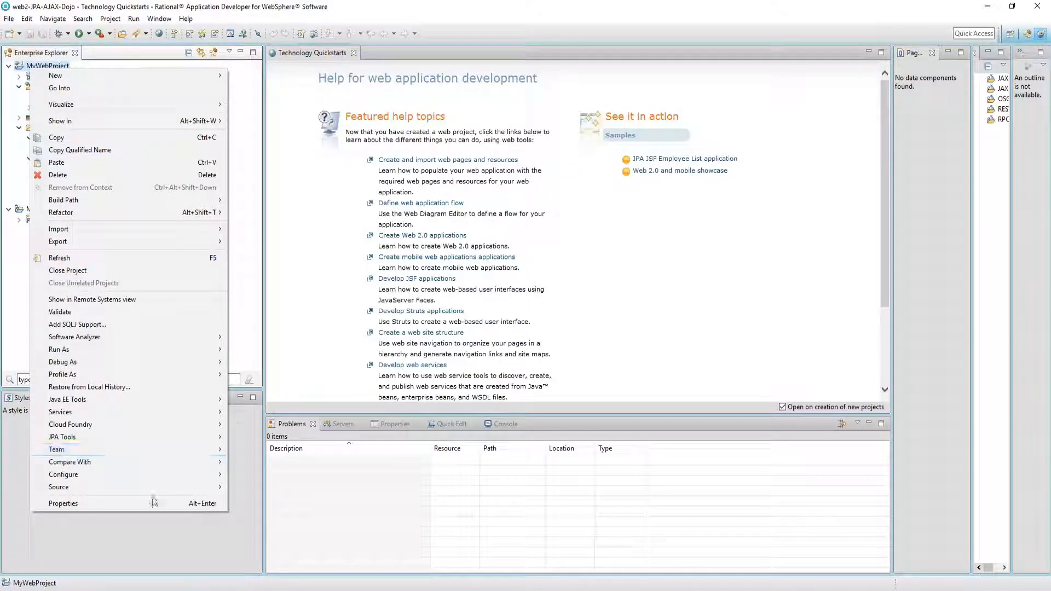
left_click(63, 504)
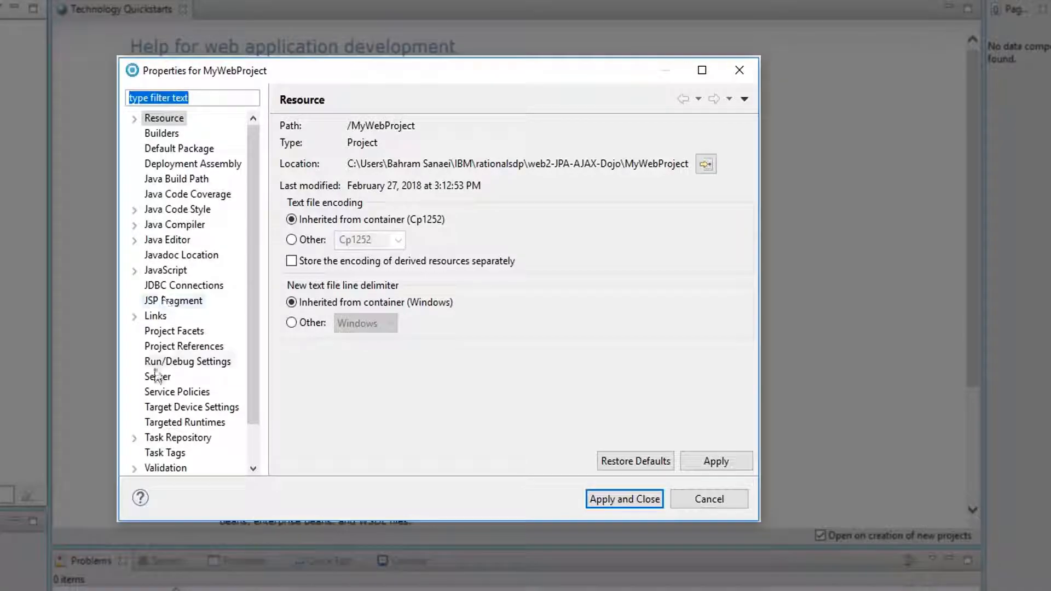
left_click(174, 331)
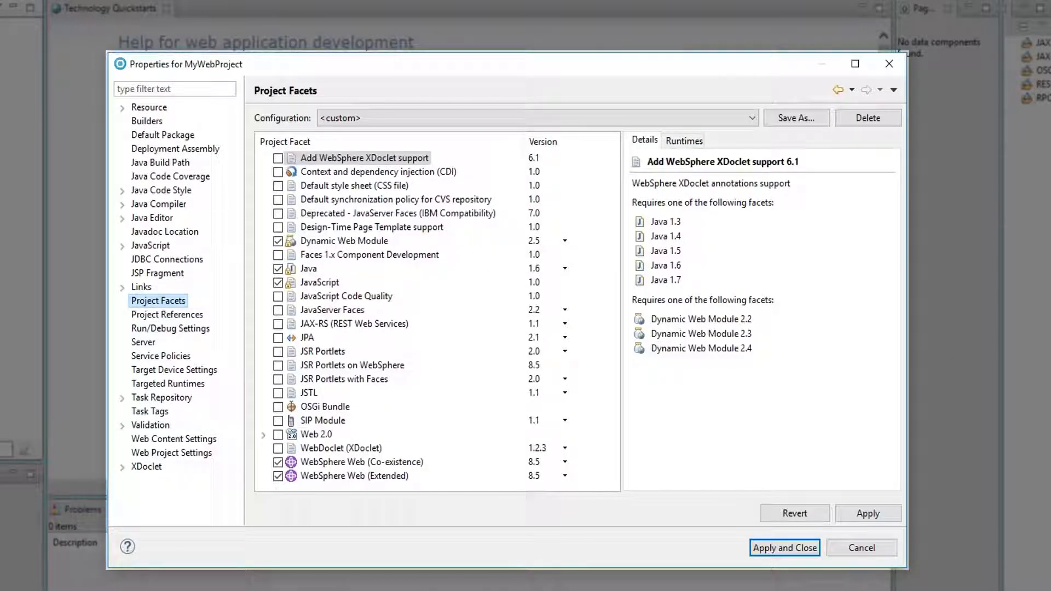
Tick the JPA facet, set its version to 2.0 and apply the change.
left_click(278, 338)
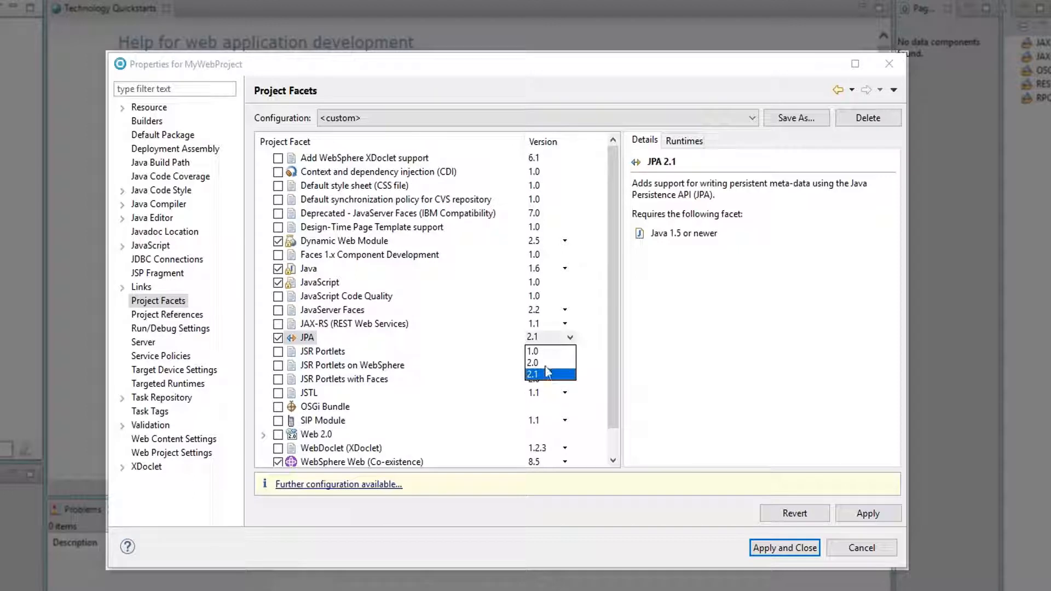
left_click(534, 362)
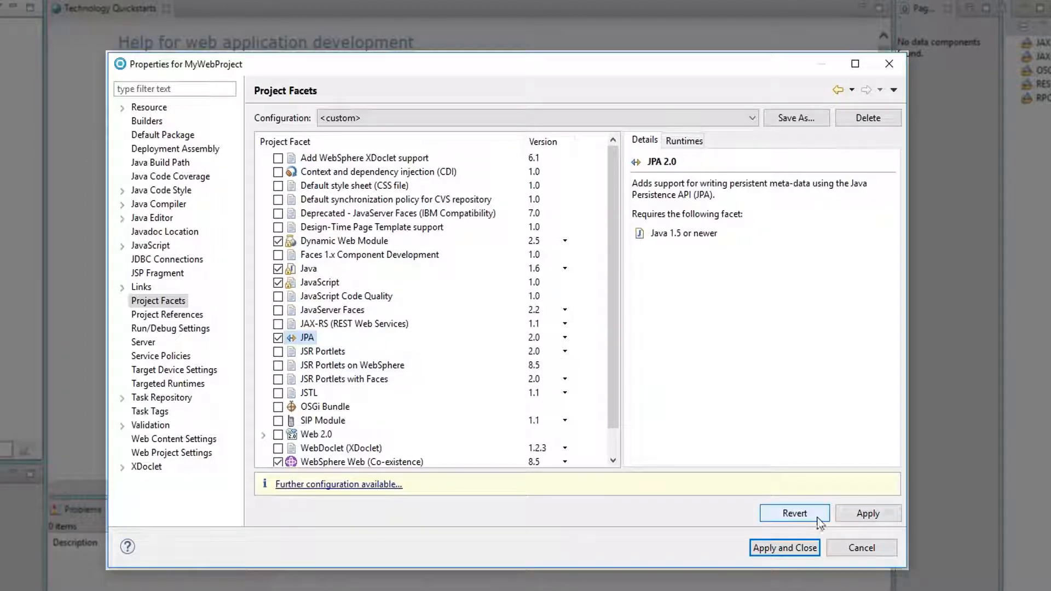
left_click(867, 512)
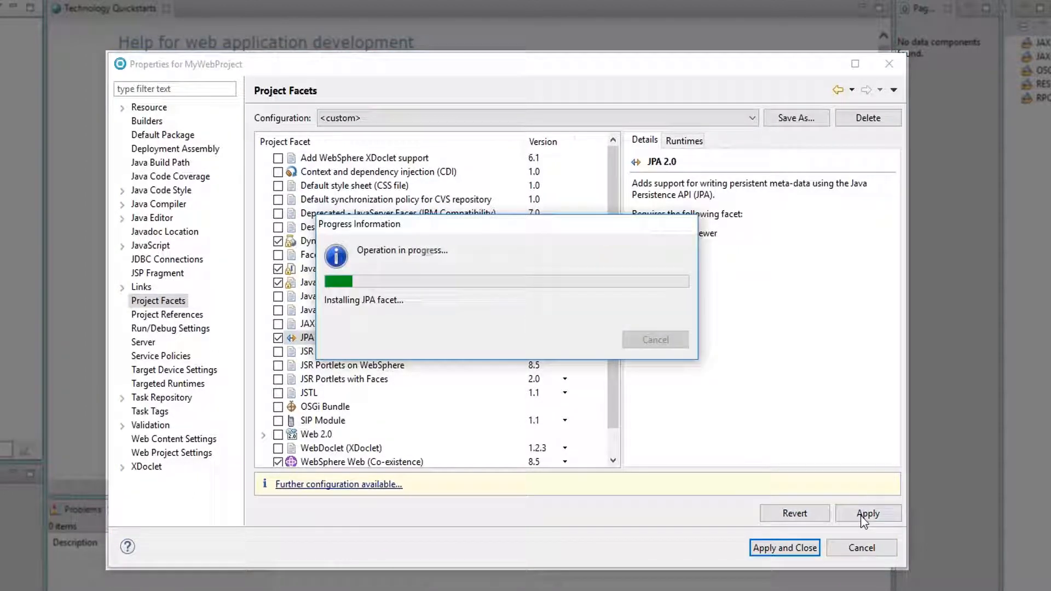
left_click(867, 512)
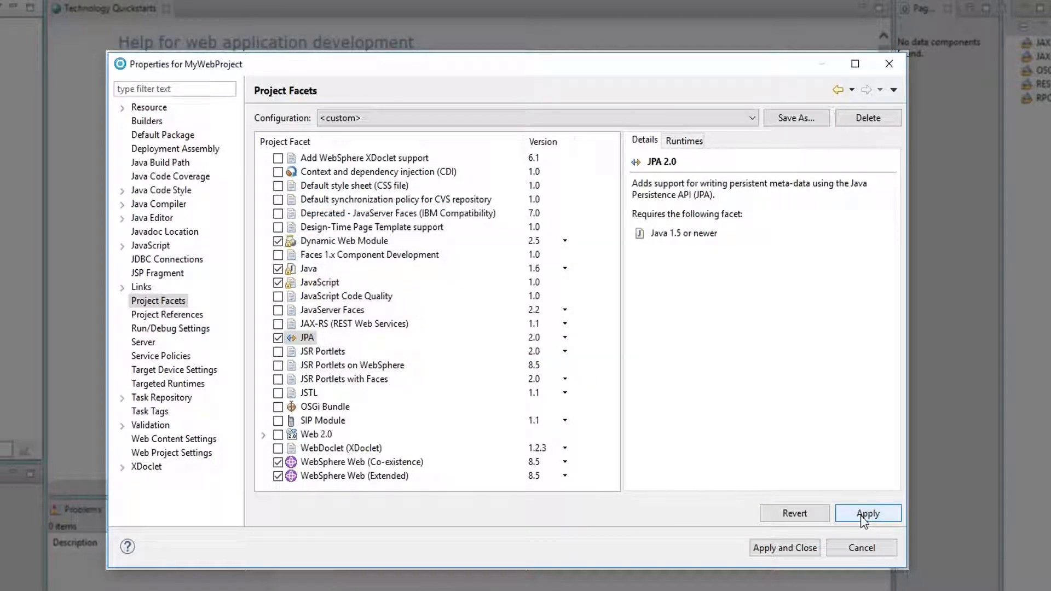
left_click(867, 512)
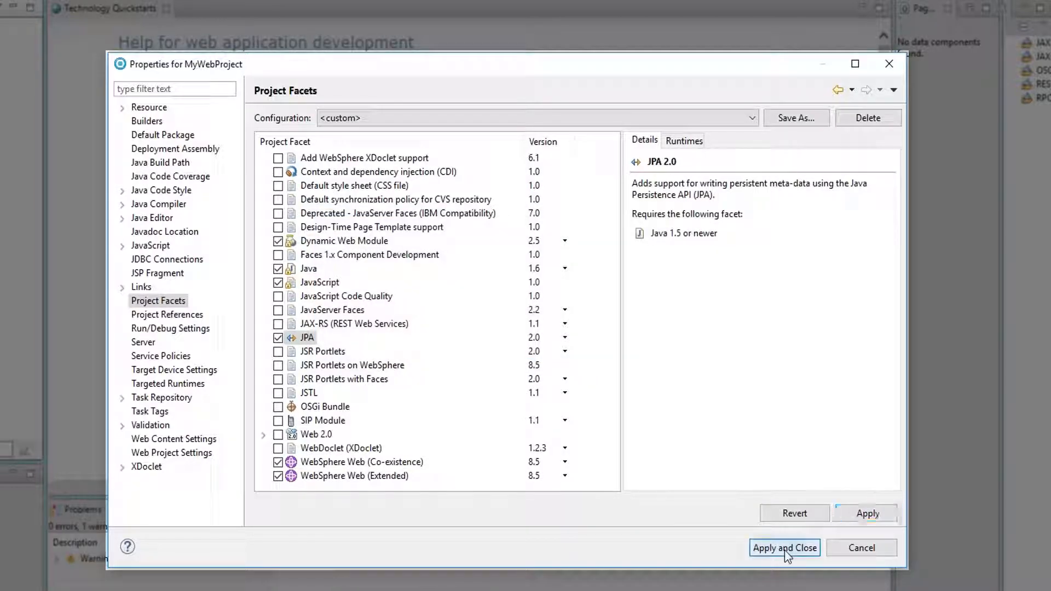
Apply and close properties, then expand src > META-INF to reveal the generated persistence.xml.
left_click(784, 547)
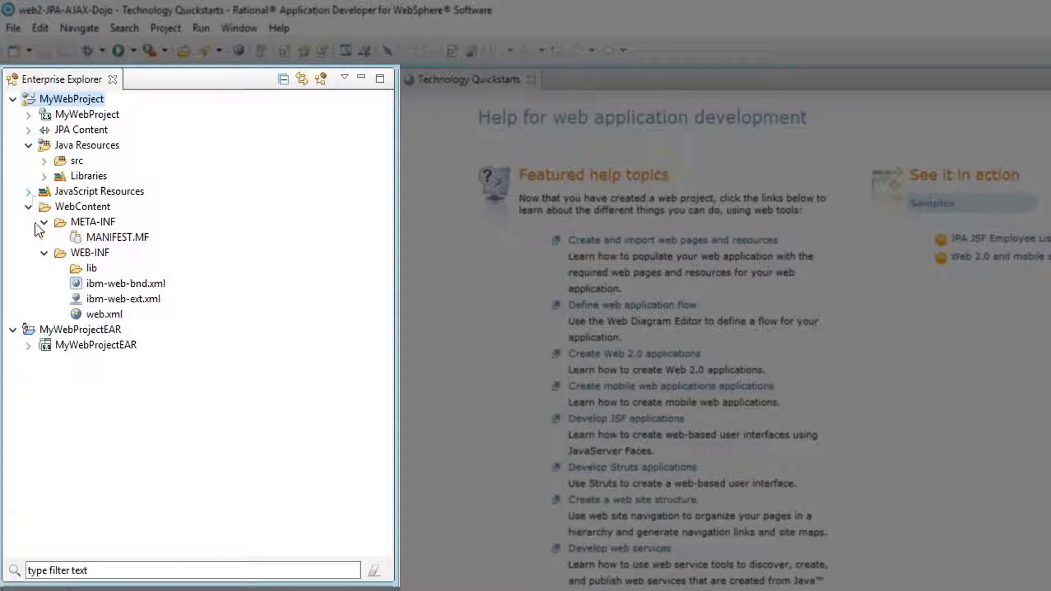
left_click(44, 160)
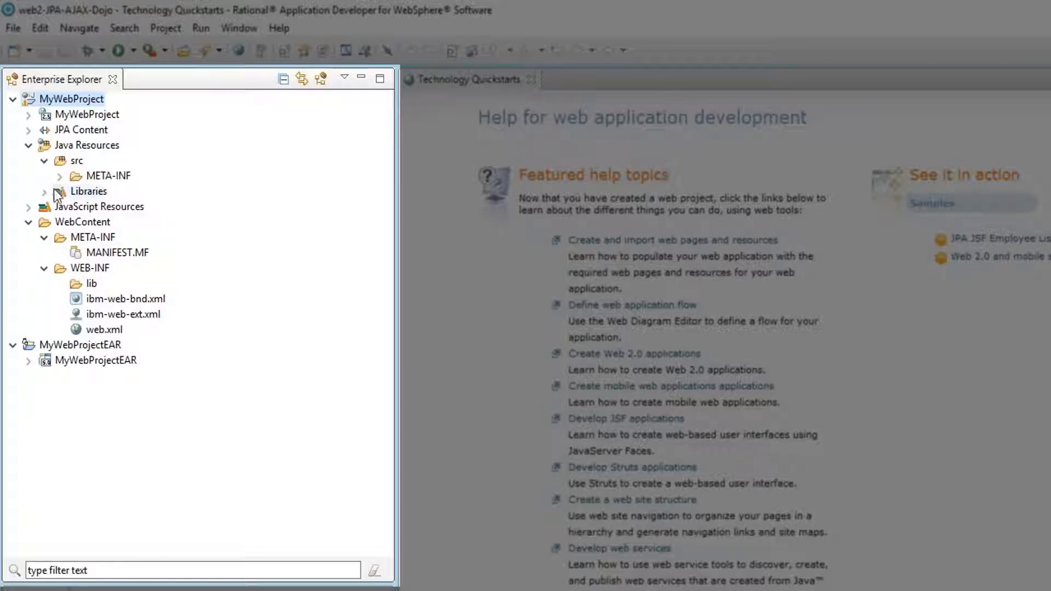
left_click(59, 175)
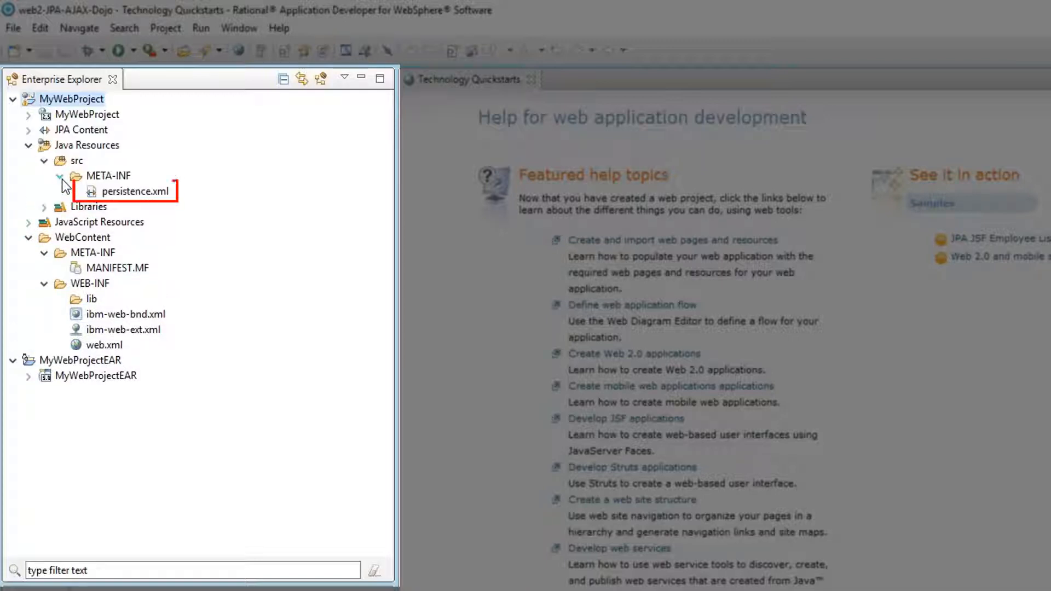